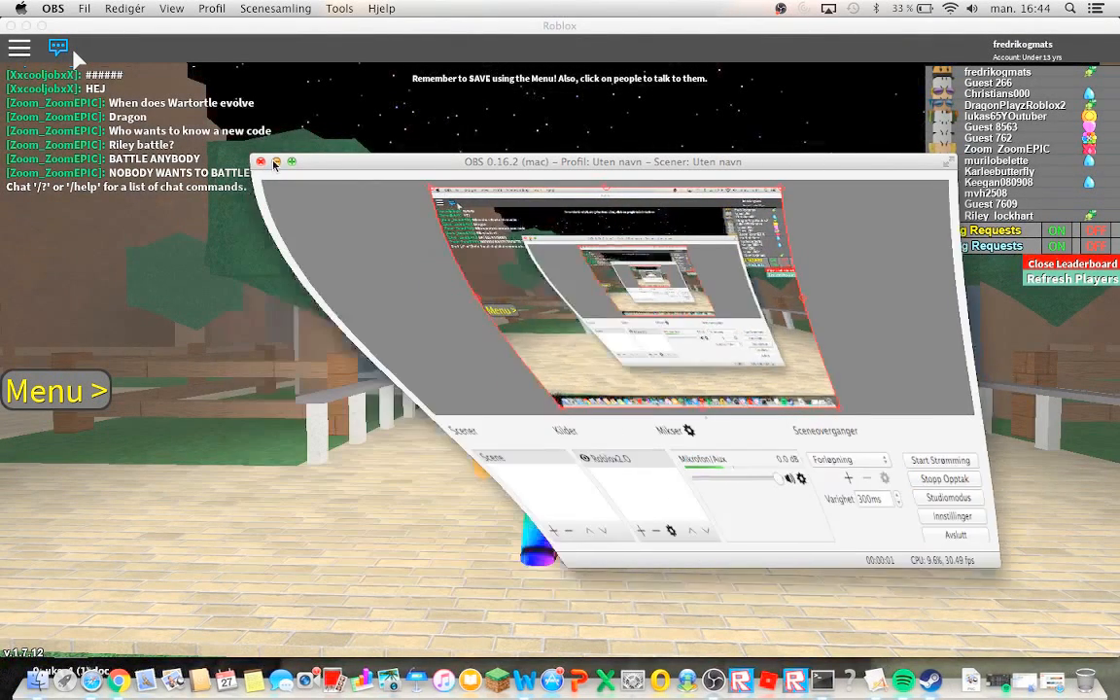
# - Minimize the OBS recording window so the Roblox plaza view is unobstructed
pyautogui.click(261, 162)
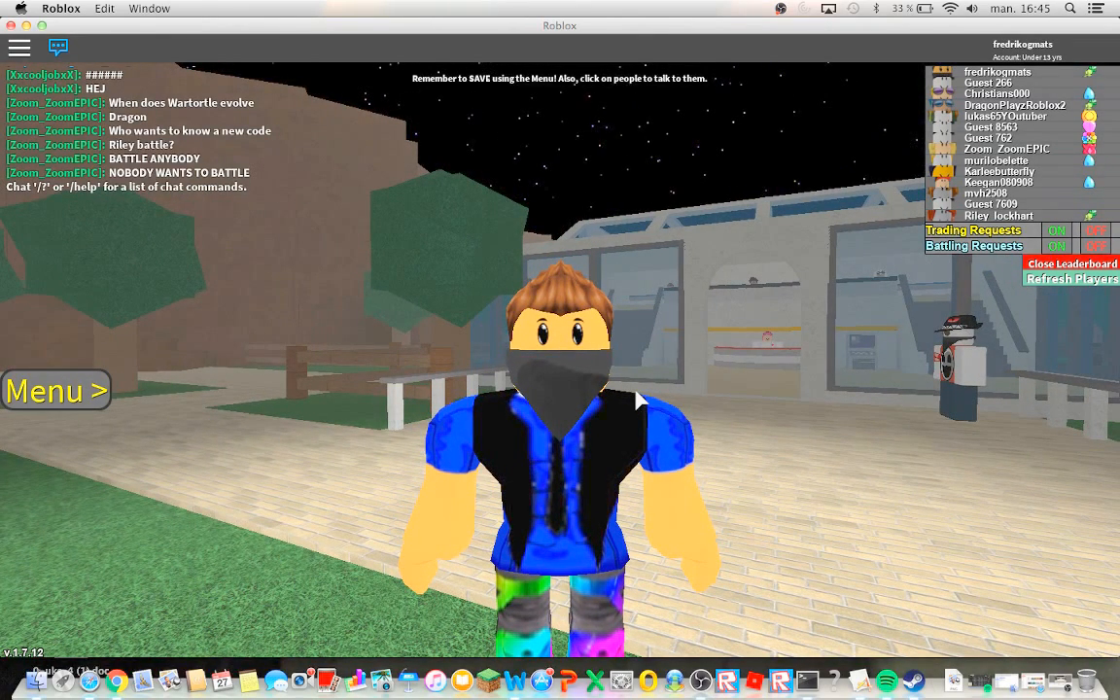
# - Expand the left-side game menu showing Pokedex, Party, Bag, Save, Trainer and Mystery Gift
pyautogui.click(54, 389)
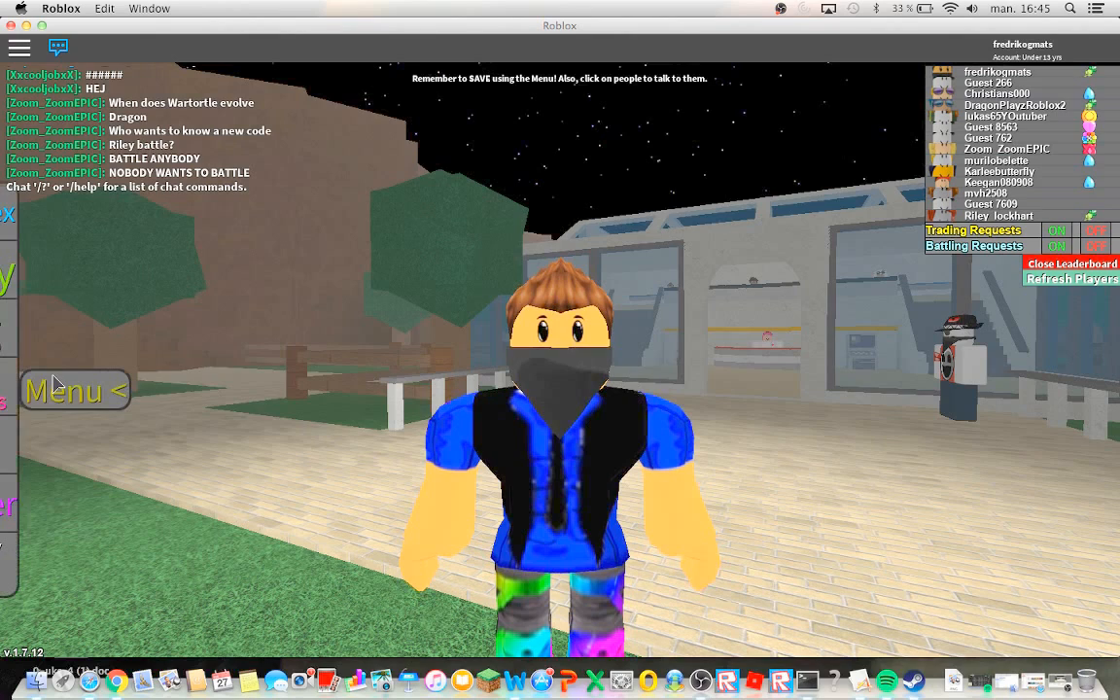
pyautogui.click(74, 389)
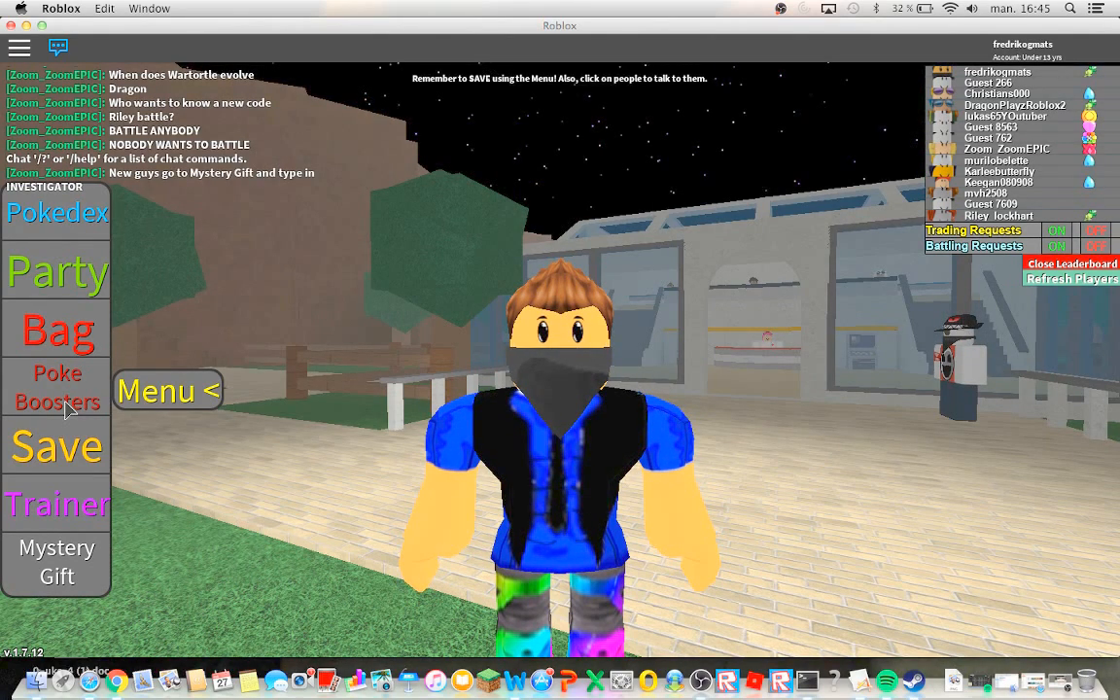
pyautogui.moveTo(68, 511)
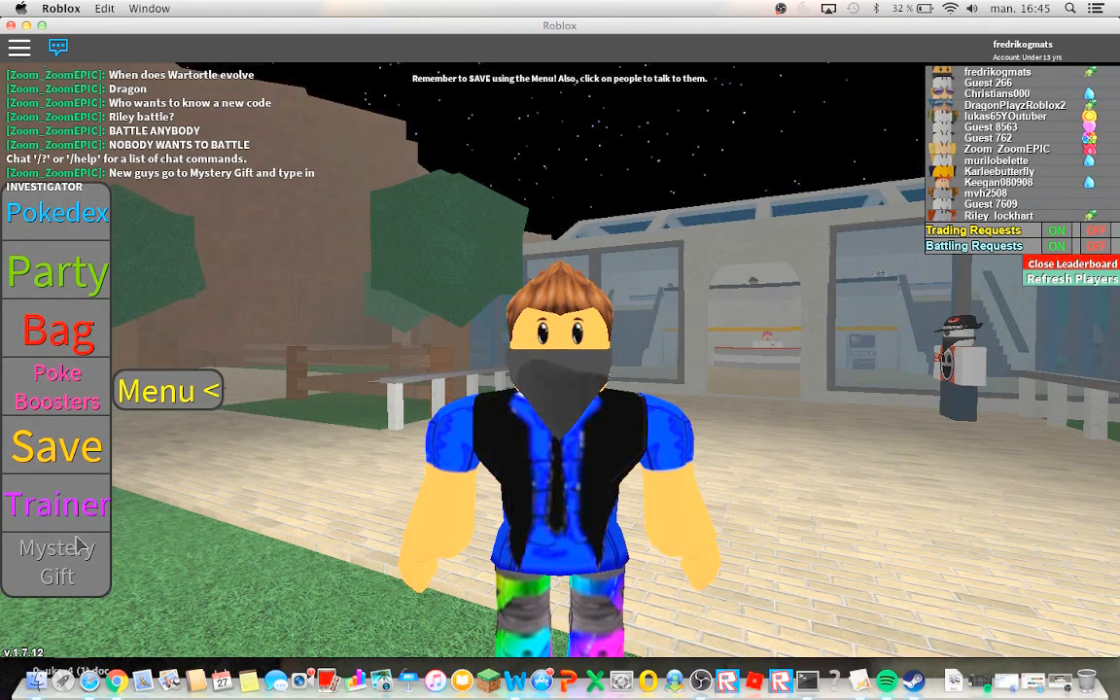
# - Redeem the Mystery Gift code 'Investigator'; it is accepted but refused due to a full party
pyautogui.click(57, 560)
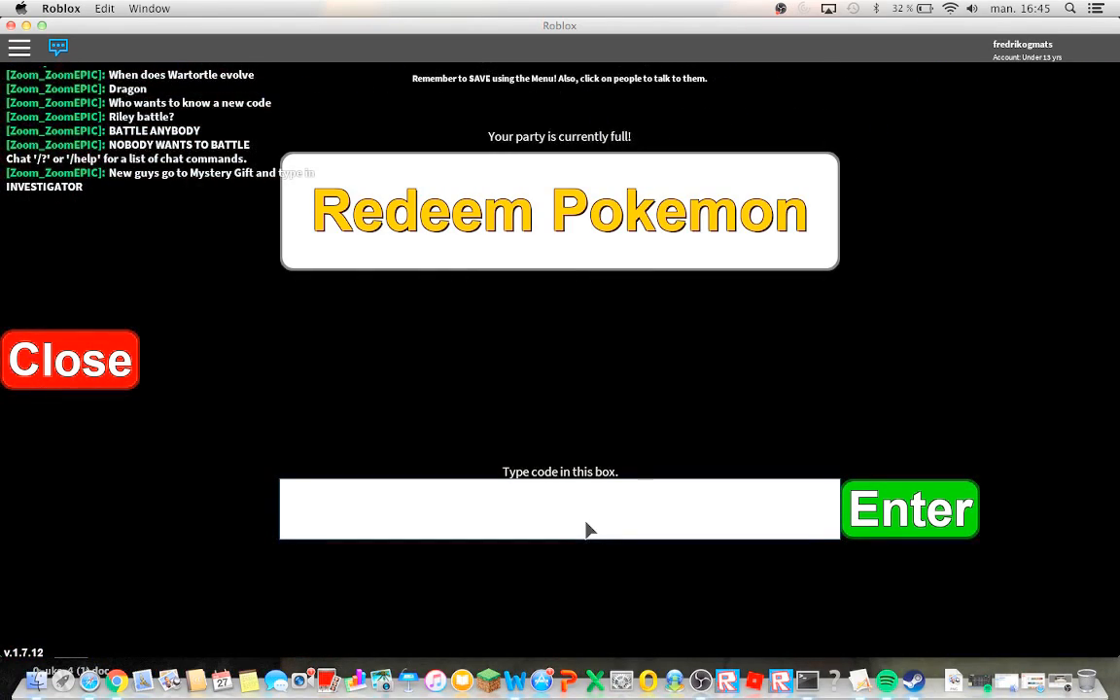
pyautogui.moveTo(596, 521)
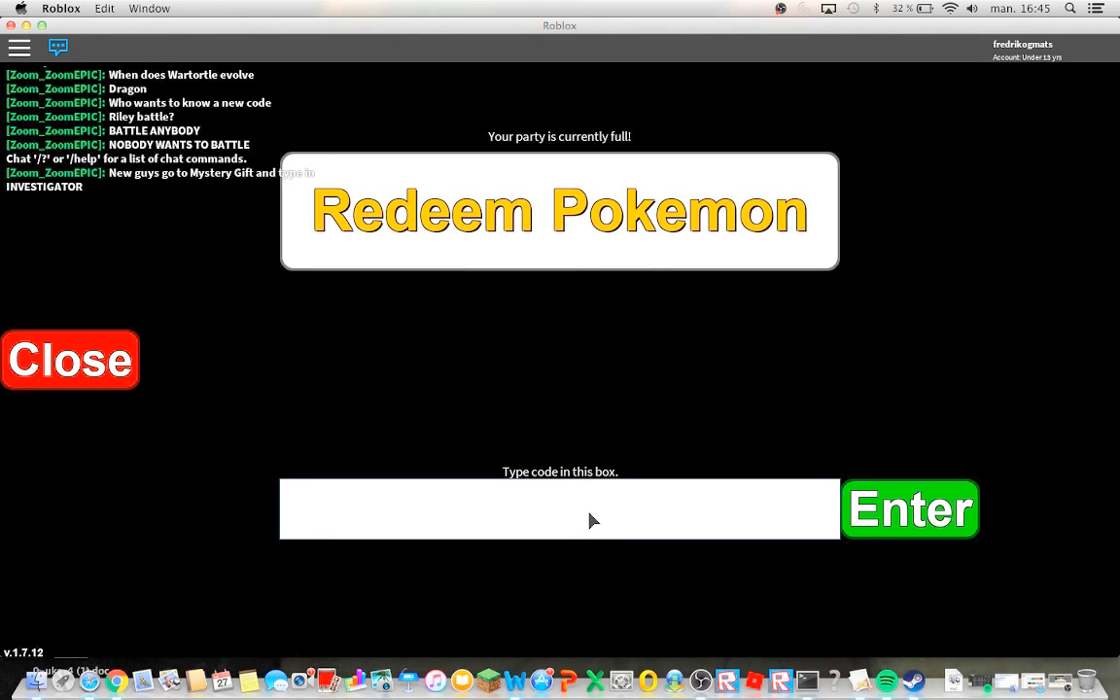
pyautogui.write('Investigator')
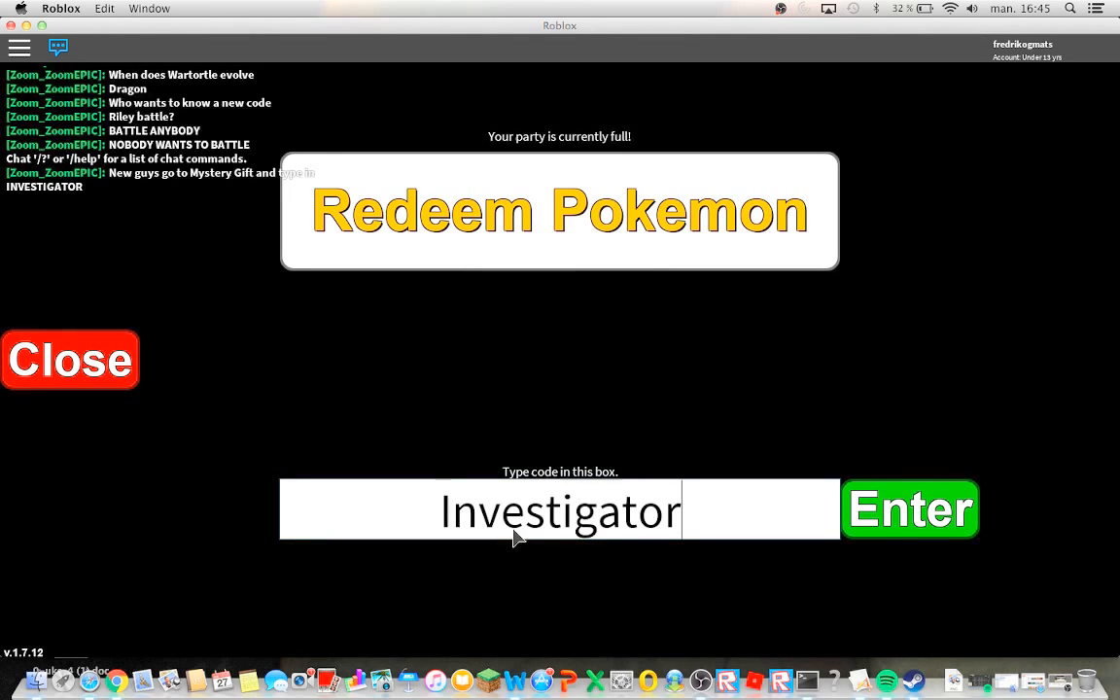
pyautogui.moveTo(599, 549)
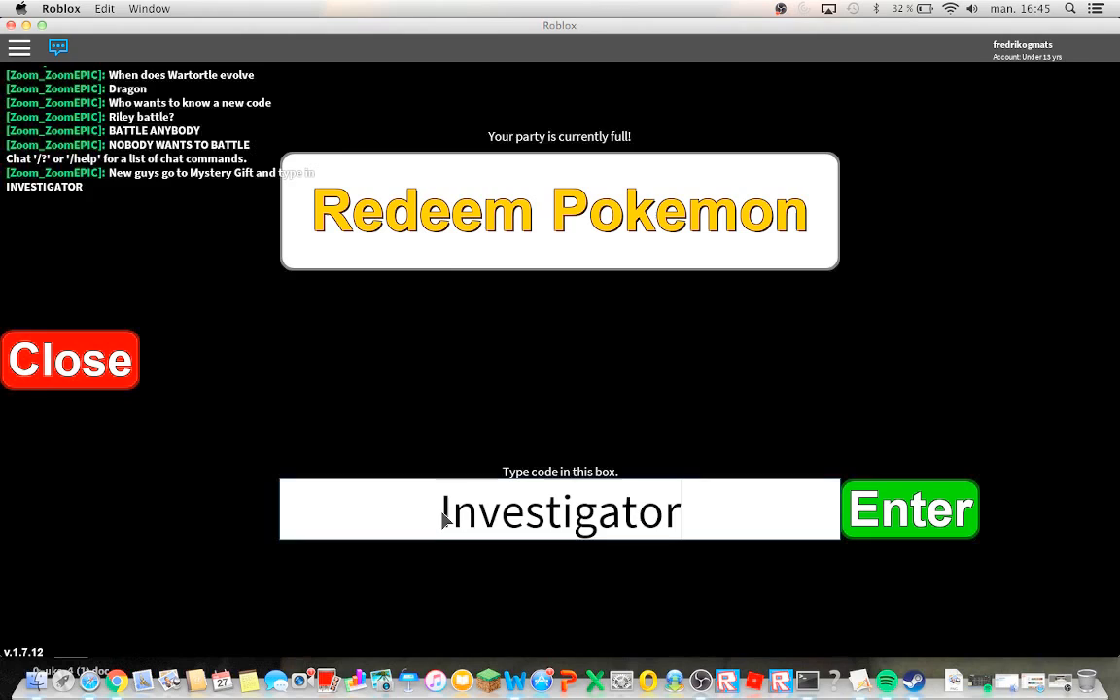
pyautogui.moveTo(568, 529)
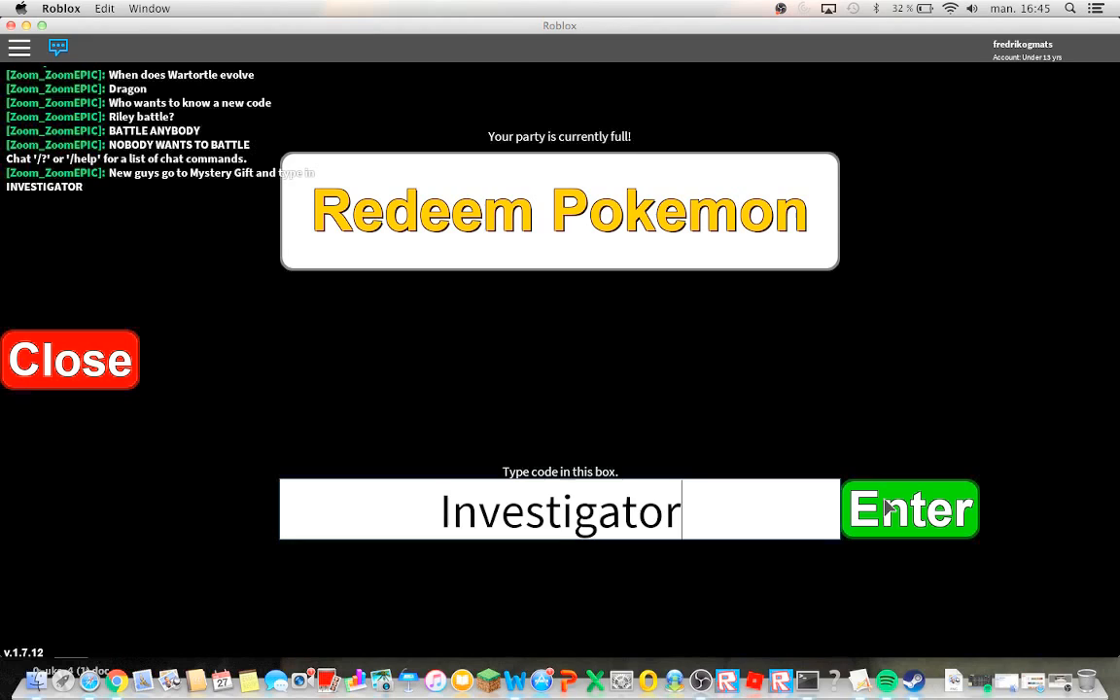
pyautogui.click(911, 510)
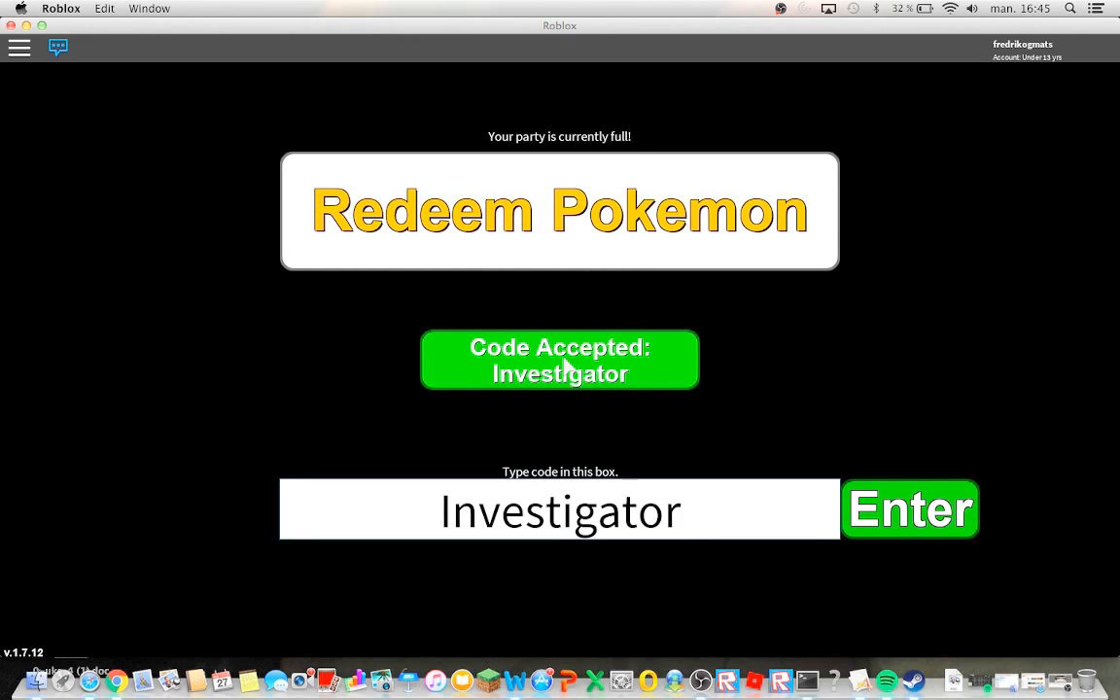
pyautogui.click(910, 509)
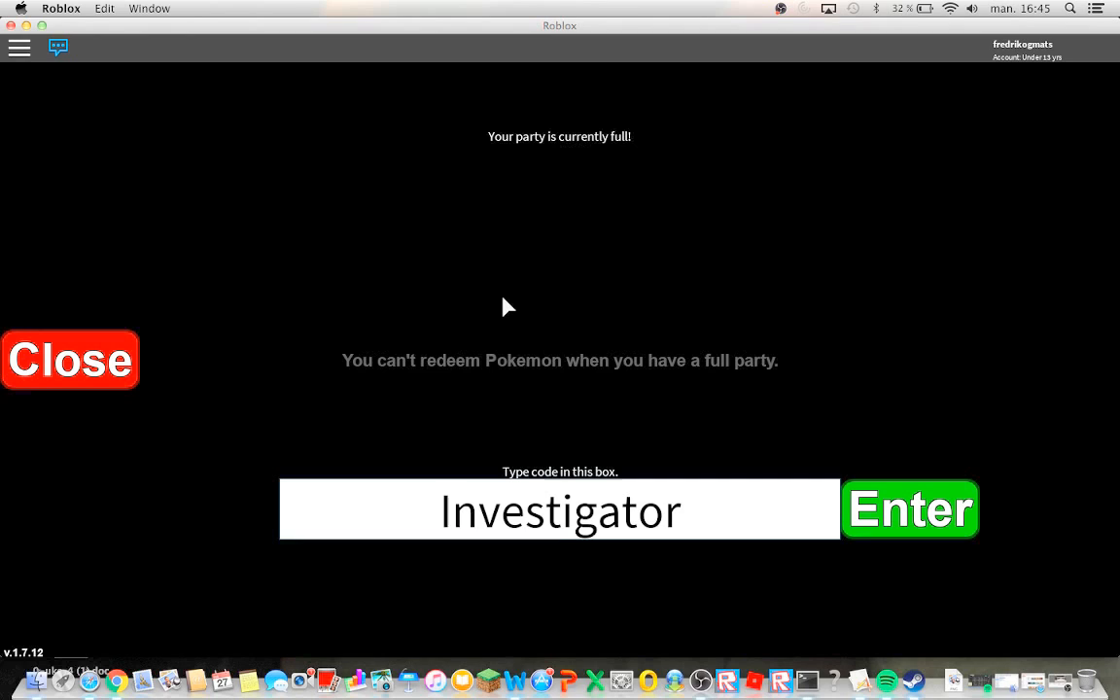
# - Close the Redeem Pokemon screen and return to the game world inside the wooden house
pyautogui.click(70, 360)
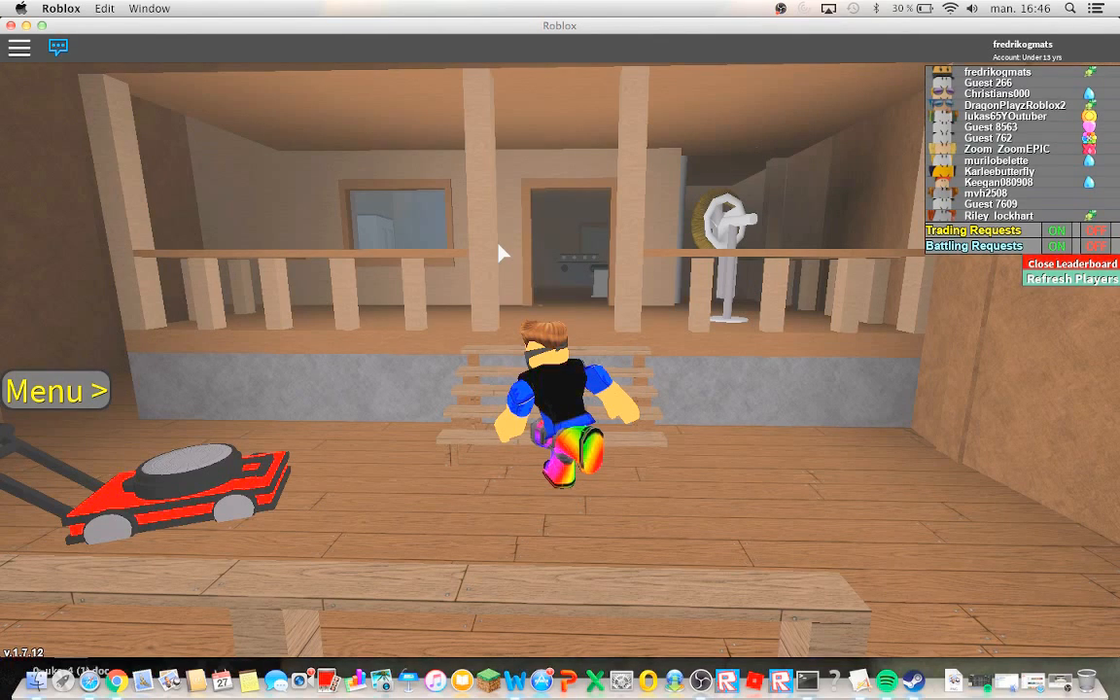
# - Redeem Investigator into the freed party slot, view its brown-tint aura, and return to the party list
pyautogui.click(55, 389)
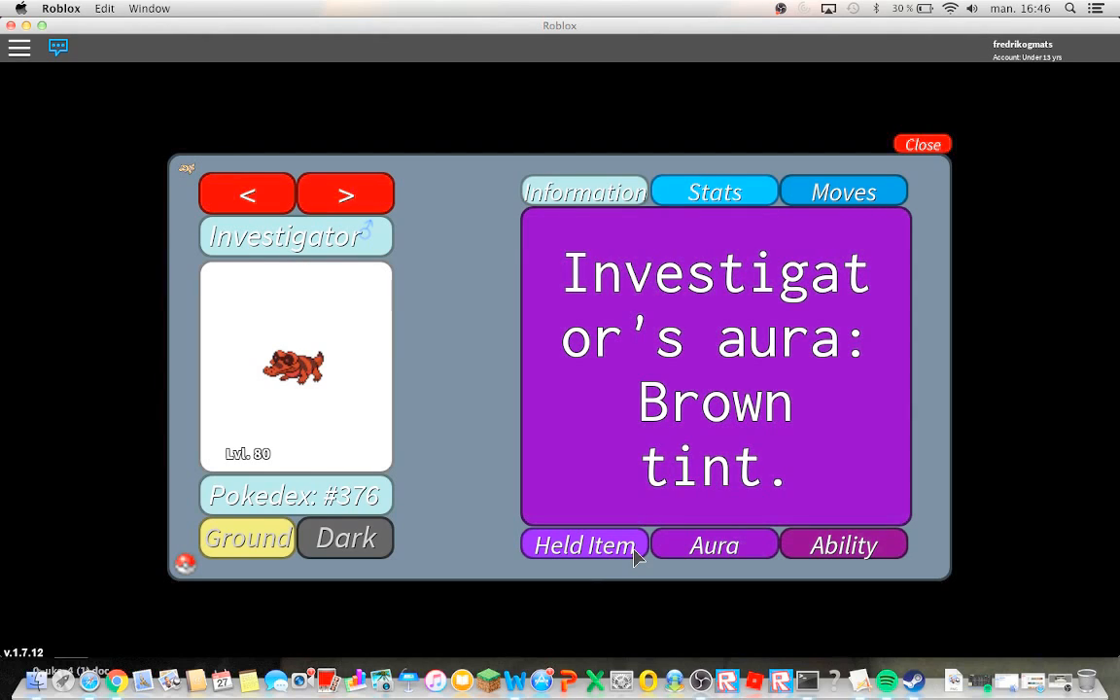
pyautogui.click(584, 545)
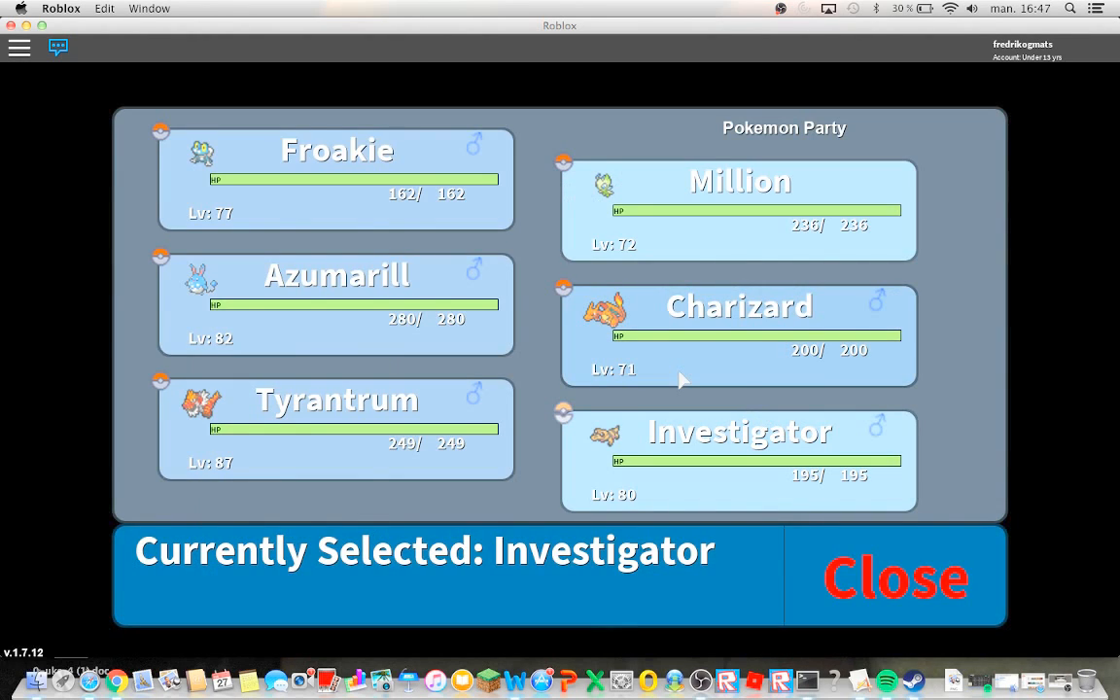
# - Close the Pokemon Party screen so the EV identification picker can be opened
pyautogui.click(895, 576)
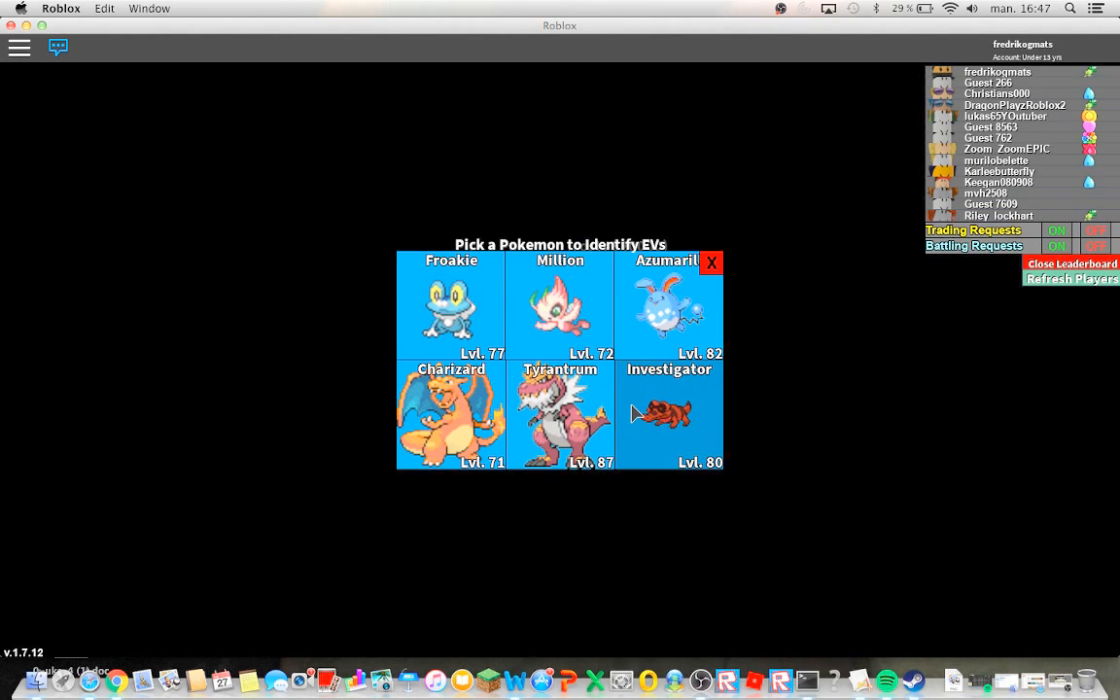
# - View Investigator's base stats (HP 50, Atk 72, Speed 65) in the EV identifier, then close its card
pyautogui.click(669, 413)
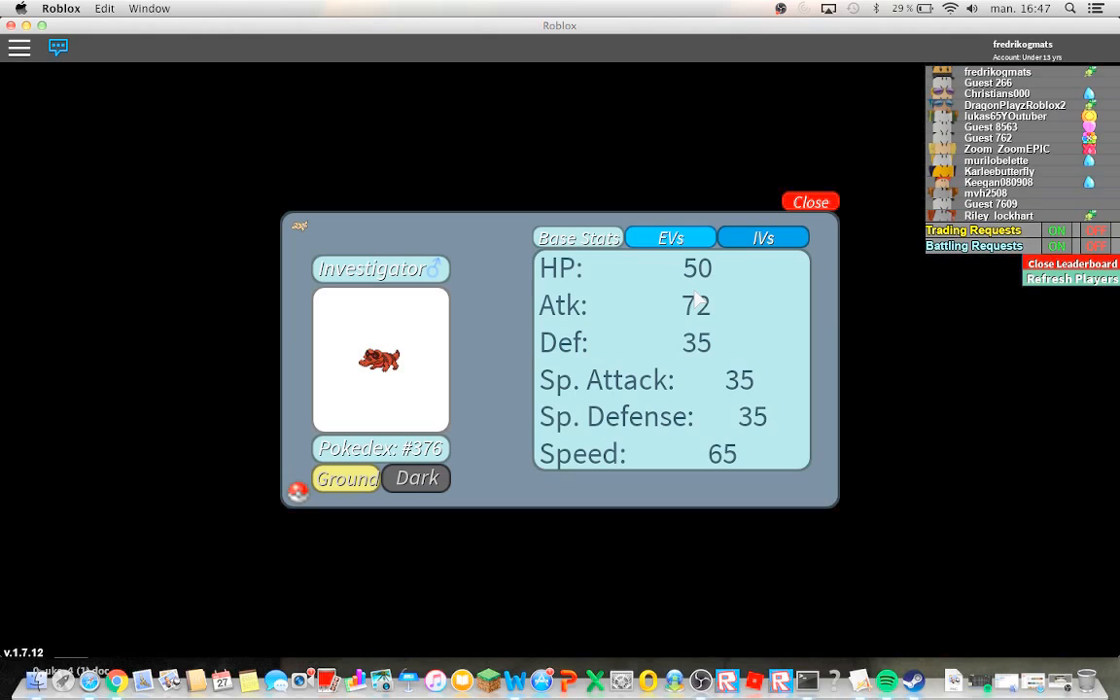
pyautogui.moveTo(692, 323)
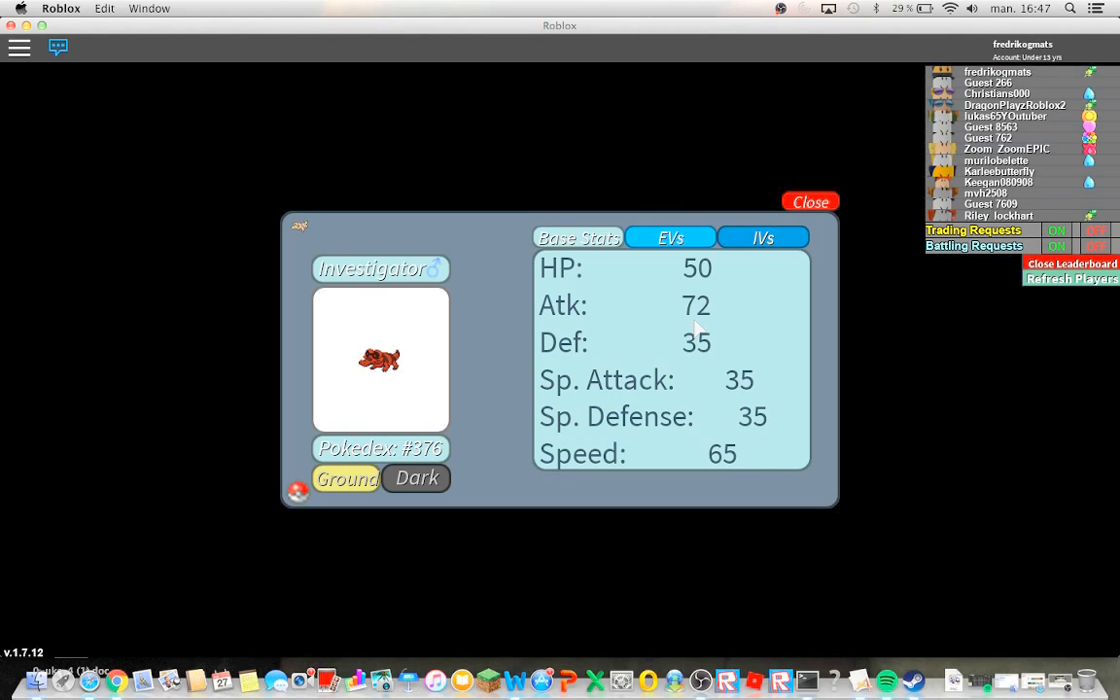
pyautogui.moveTo(737, 408)
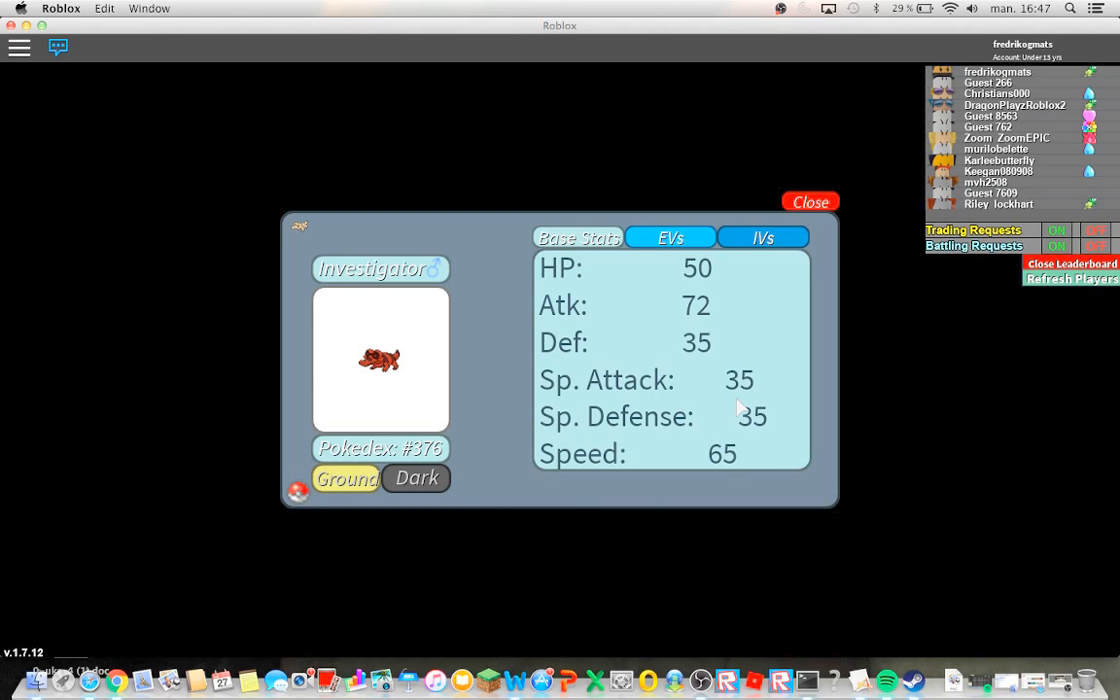
pyautogui.moveTo(717, 487)
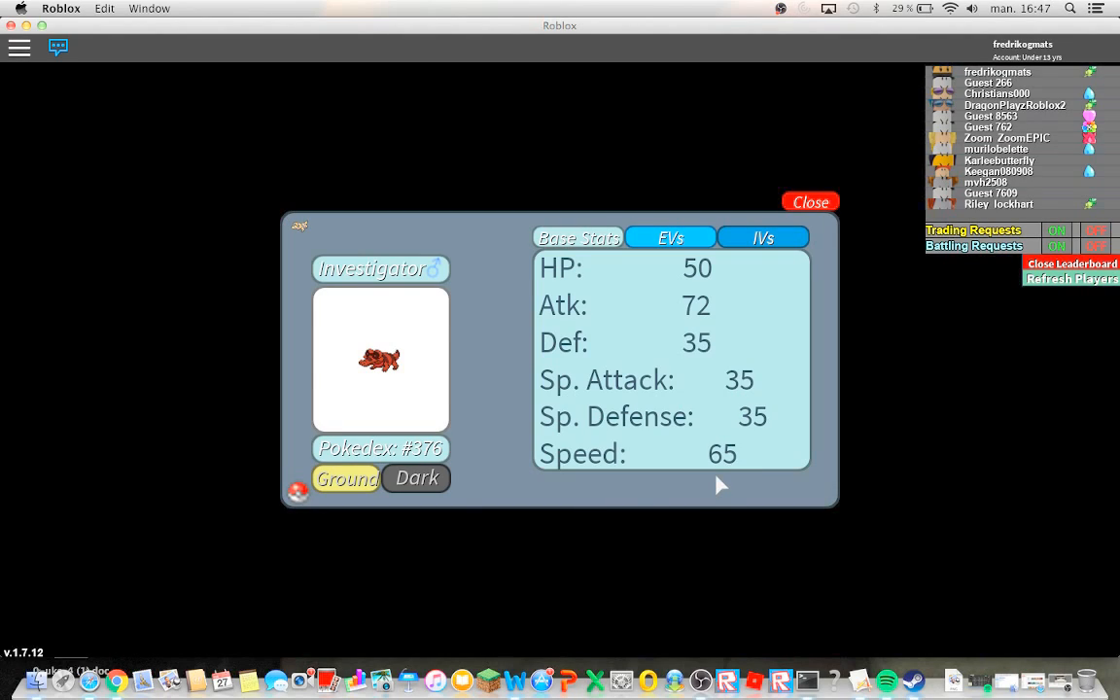
pyautogui.moveTo(720, 473)
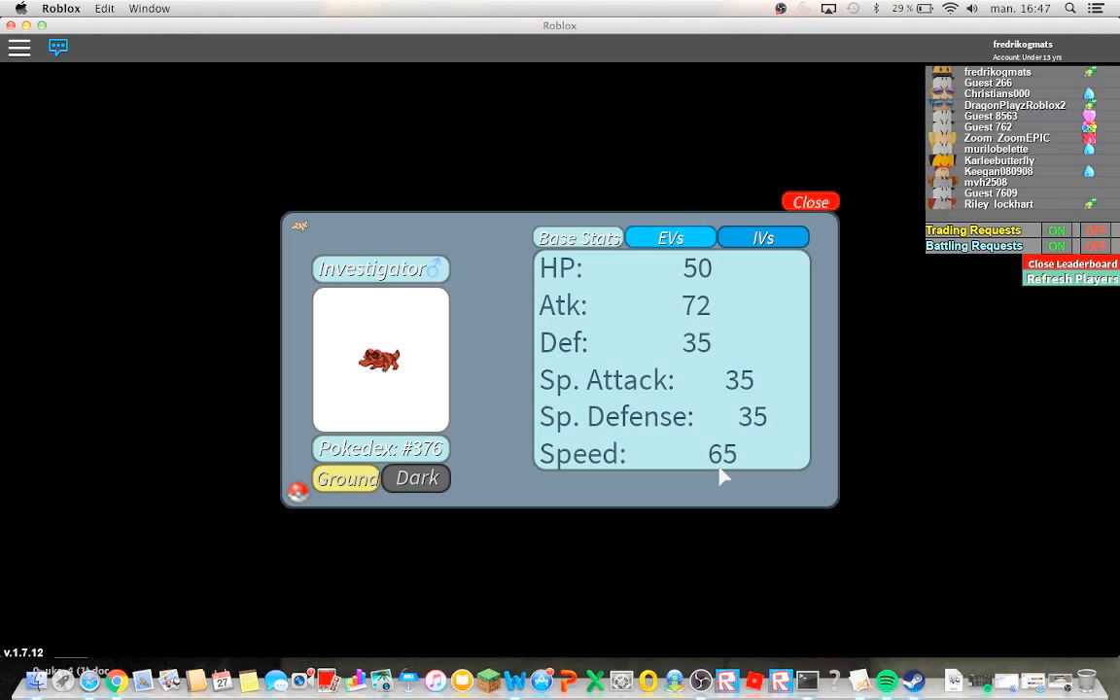
pyautogui.click(809, 202)
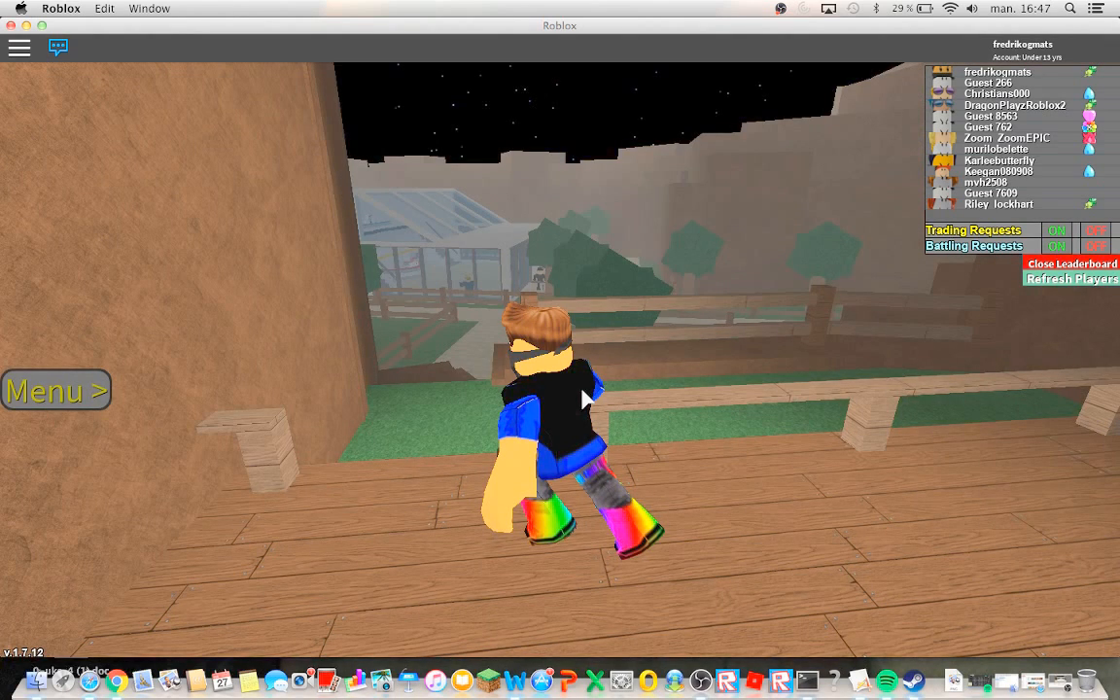